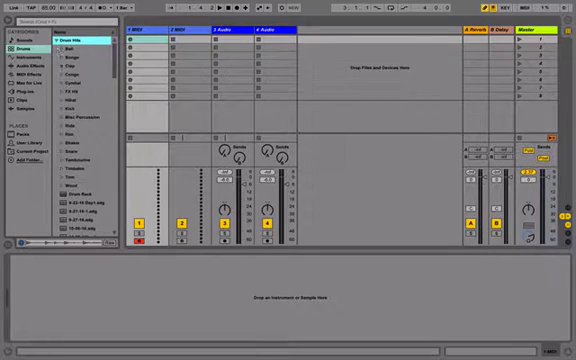
List the available Drum Rack kits in the browser's Drums category
left_click(52, 112)
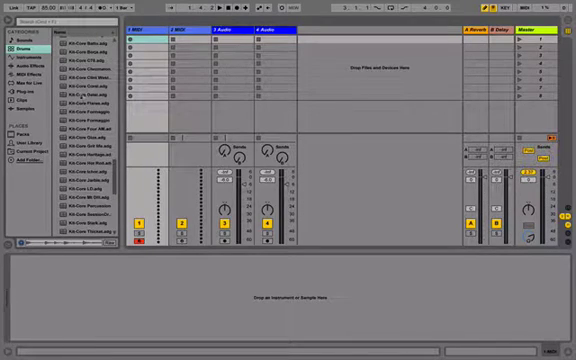
scroll("down", 3)
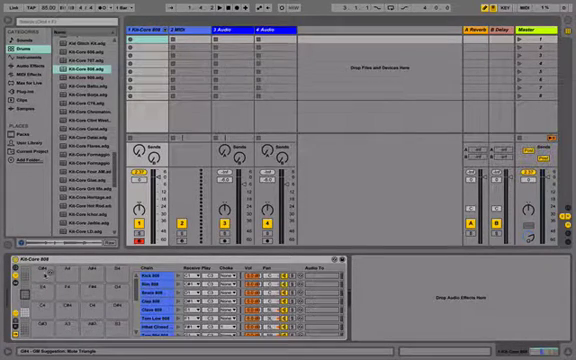
Inspect a pad of the loaded drum kit, showing its sample in Simpler
left_click(80, 270)
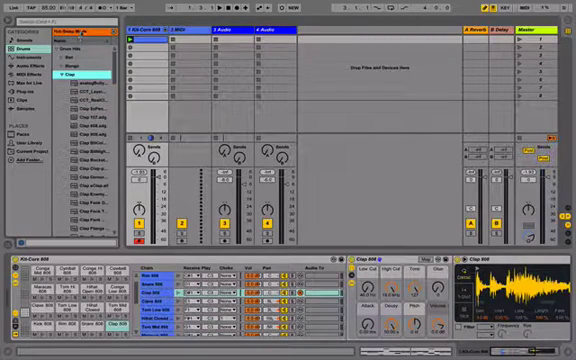
Hot-swap the clap pad's sample for a different clap, then select the hi-hat pad
left_click(44, 72)
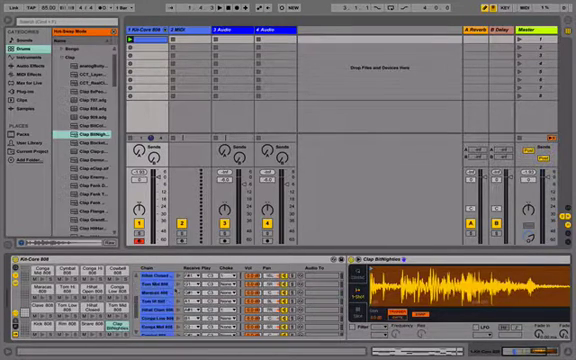
left_click(156, 298)
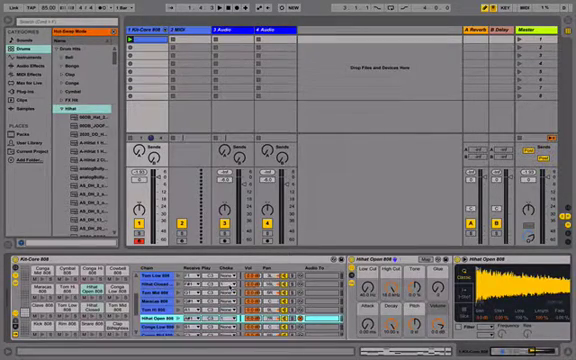
Set the hi-hat chains' Choke value to a shared group so they cut each other off
left_click_drag(226, 220, 226, 184)
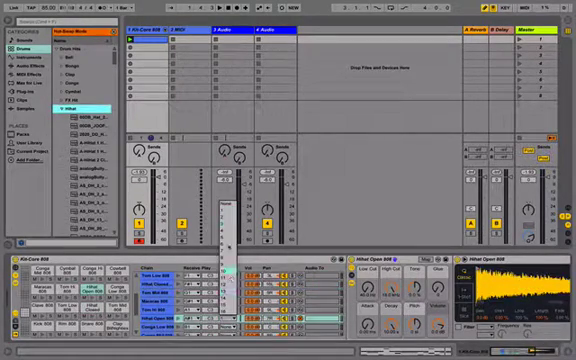